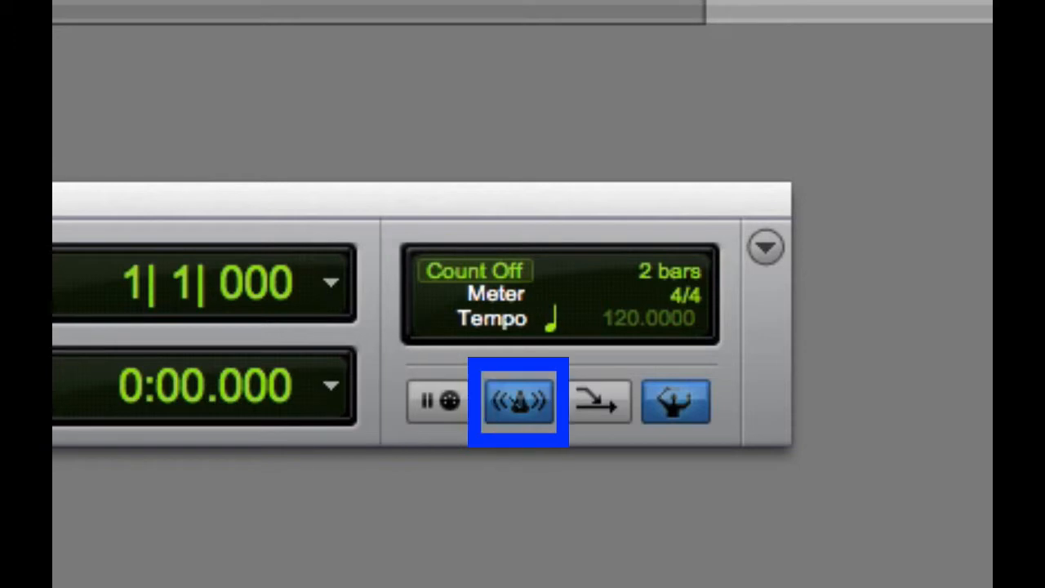
- Create a Click track from the Track menu, placed below the Drums track
left_click(676, 401)
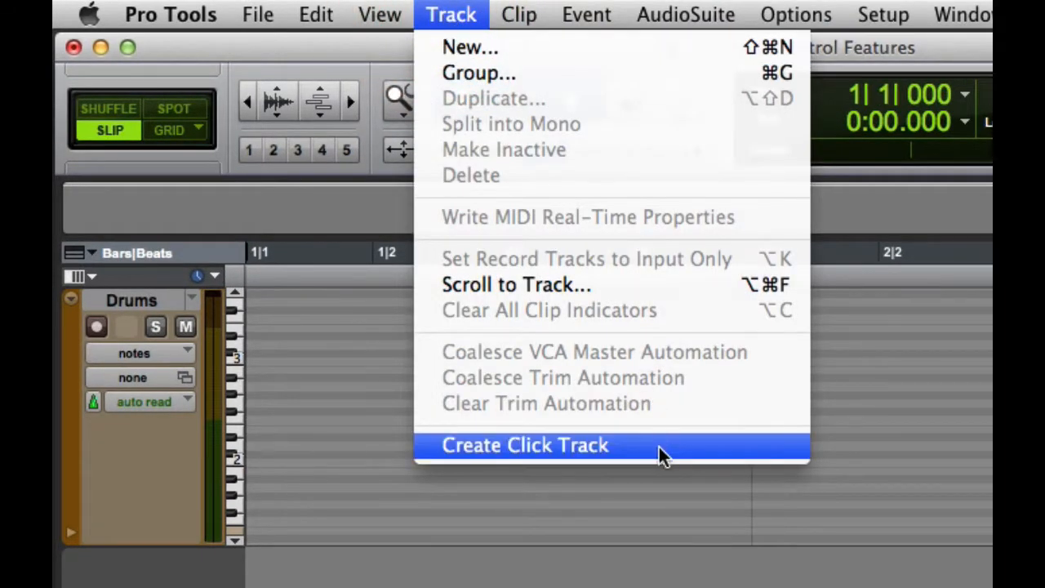
left_click(526, 444)
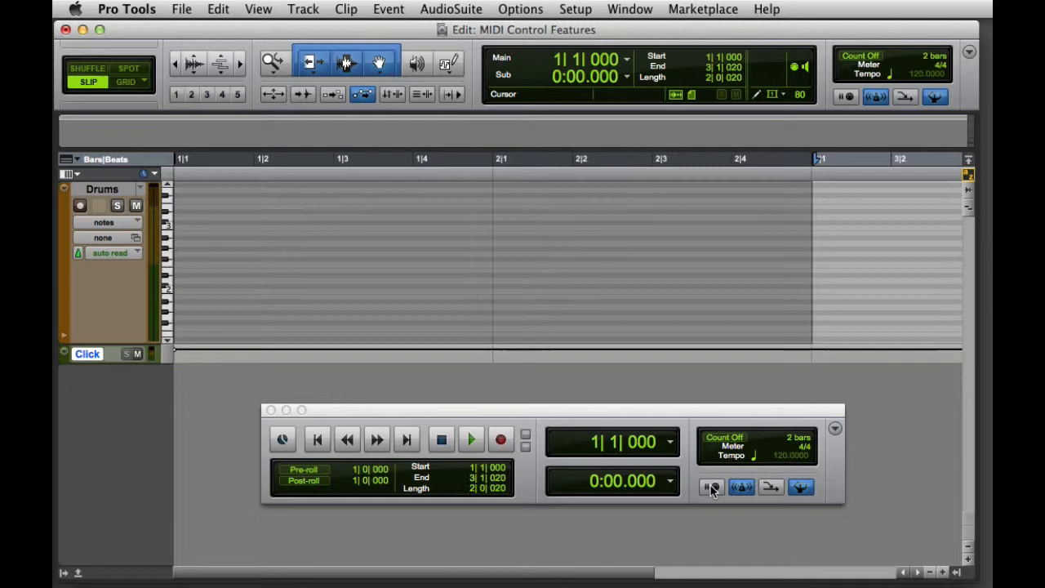
- Record-arm the Drums track and arm the transport with Wait for Note enabled
left_click(78, 204)
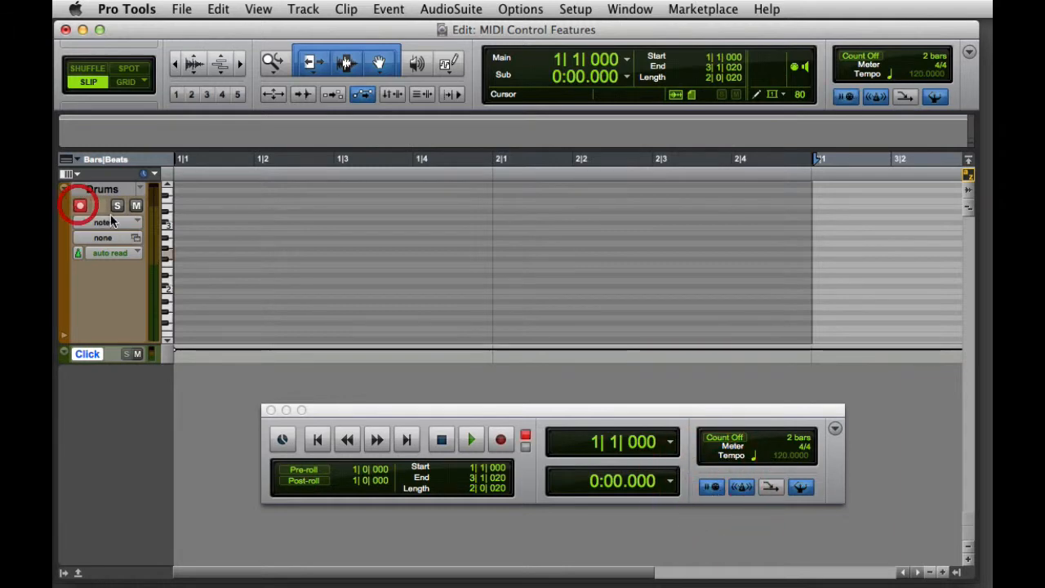
left_click(79, 205)
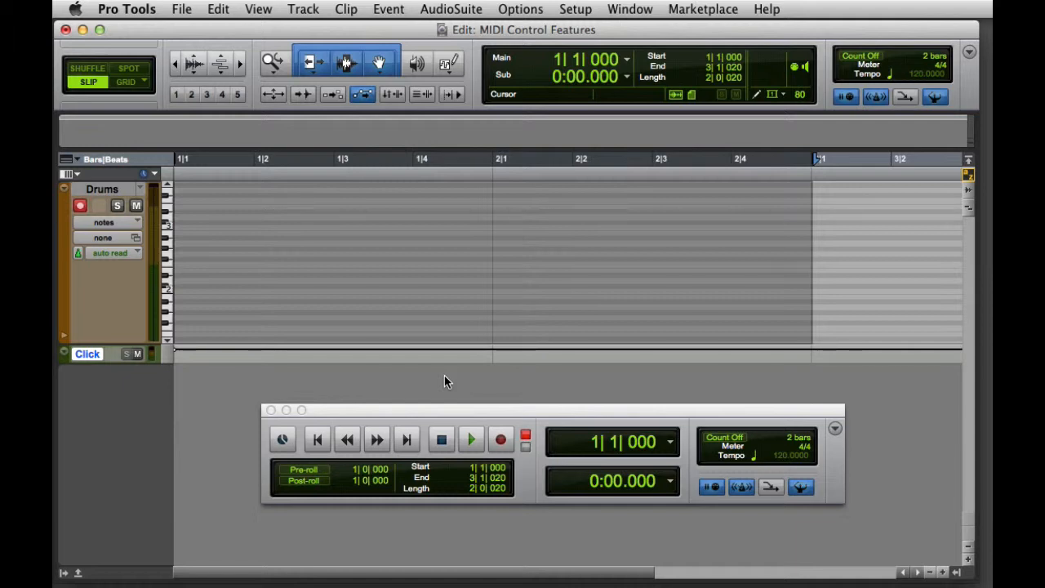
left_click(500, 439)
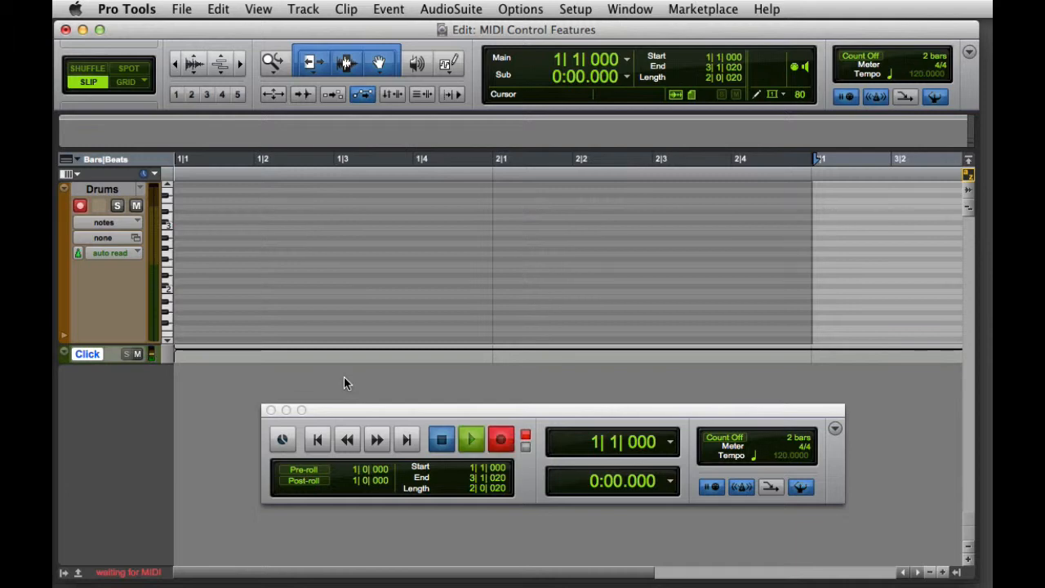
- Record the two-bar drum pattern from the MIDI controller, then stop playback
left_click(471, 440)
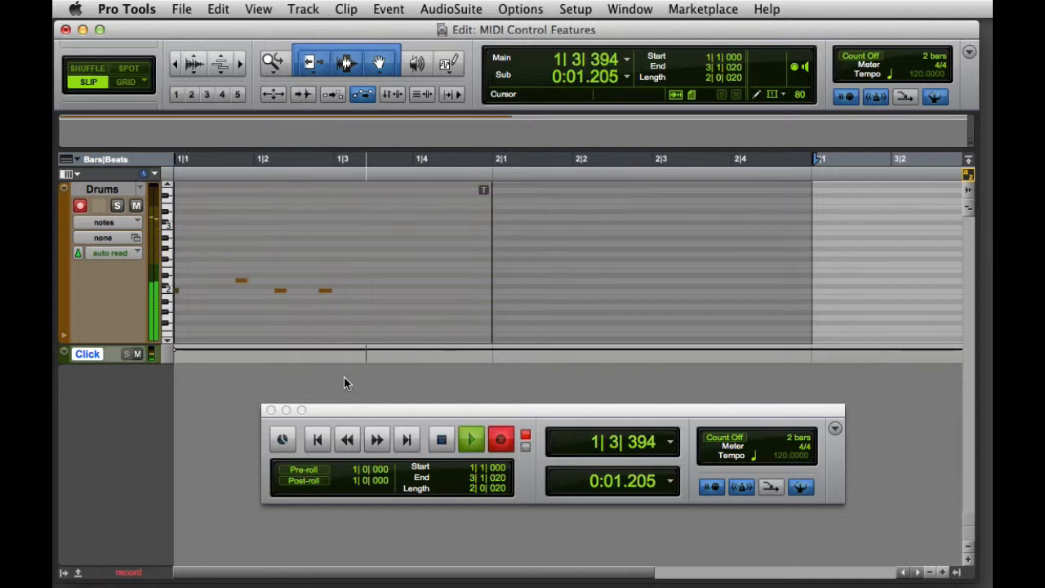
left_click(470, 440)
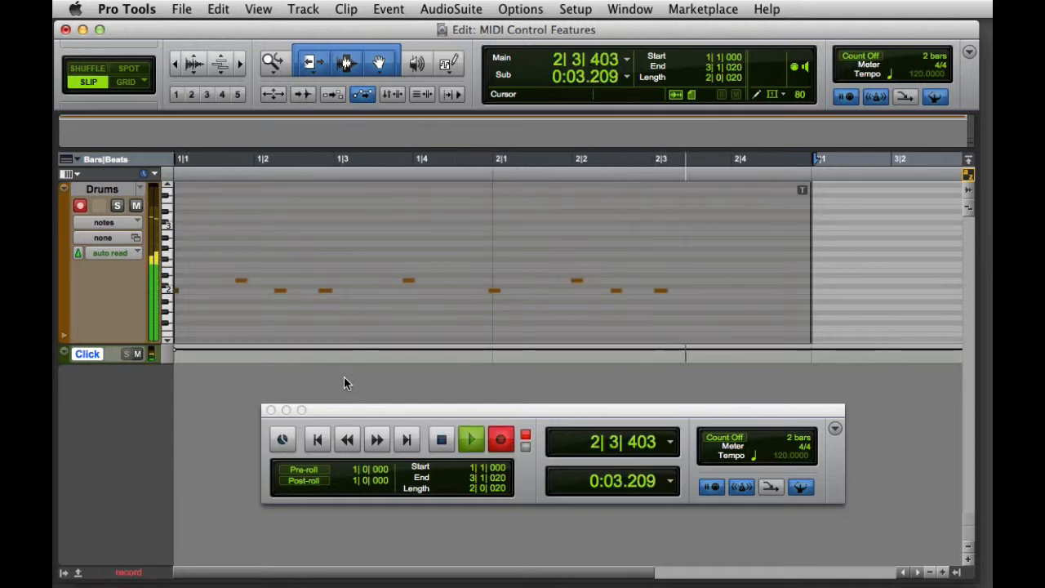
left_click(471, 439)
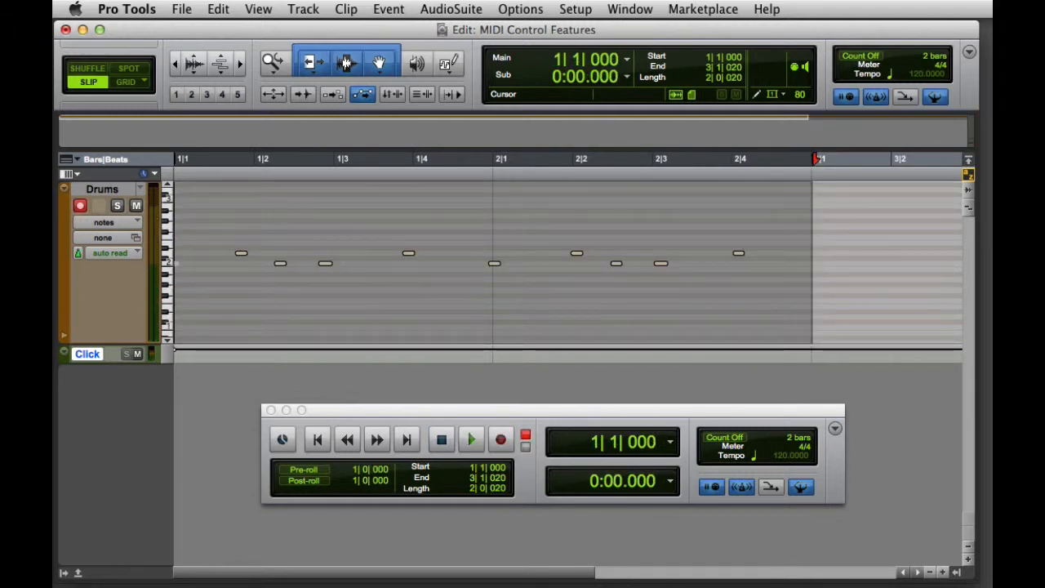
- Set the count-off to 1 bar in Click/Countoff Options and confirm
left_click(575, 10)
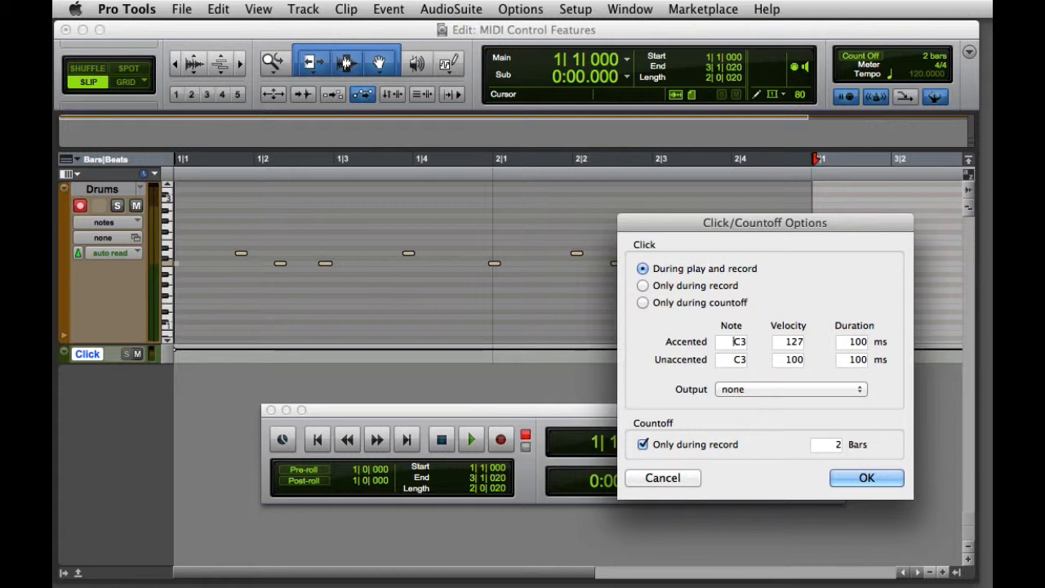
left_click(866, 477)
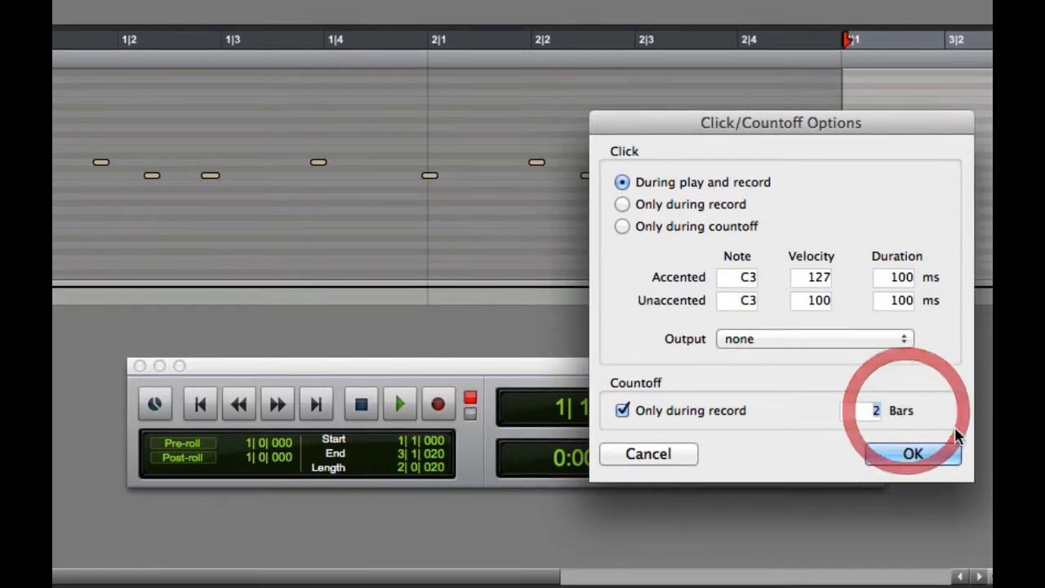
left_click(912, 454)
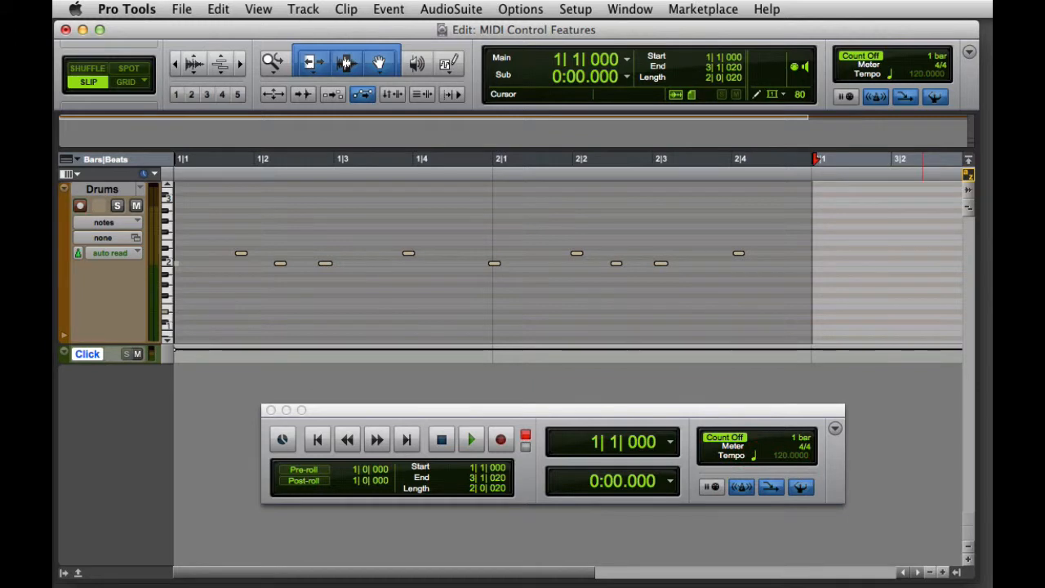
left_click(500, 439)
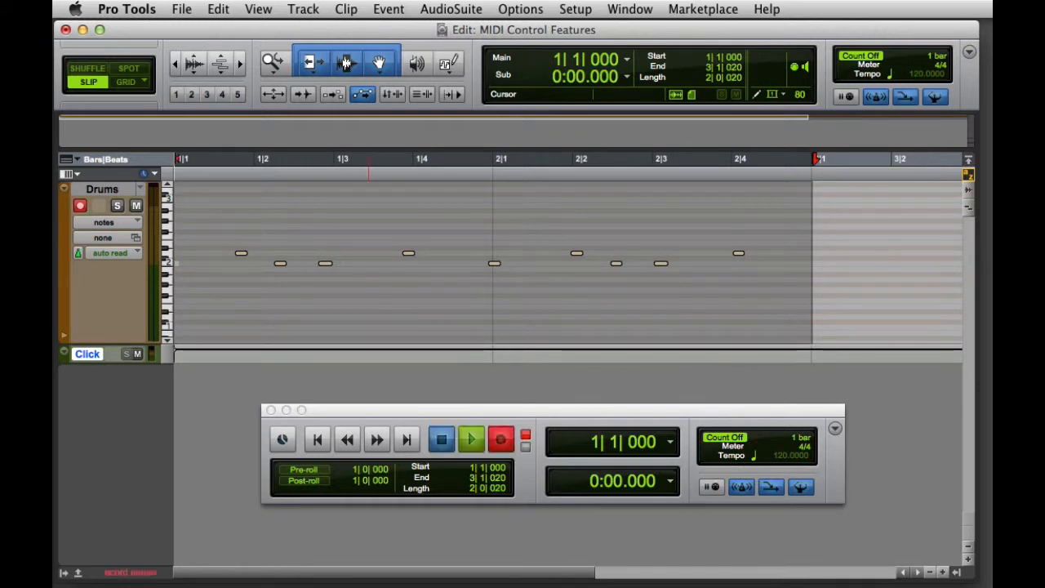
left_click(441, 440)
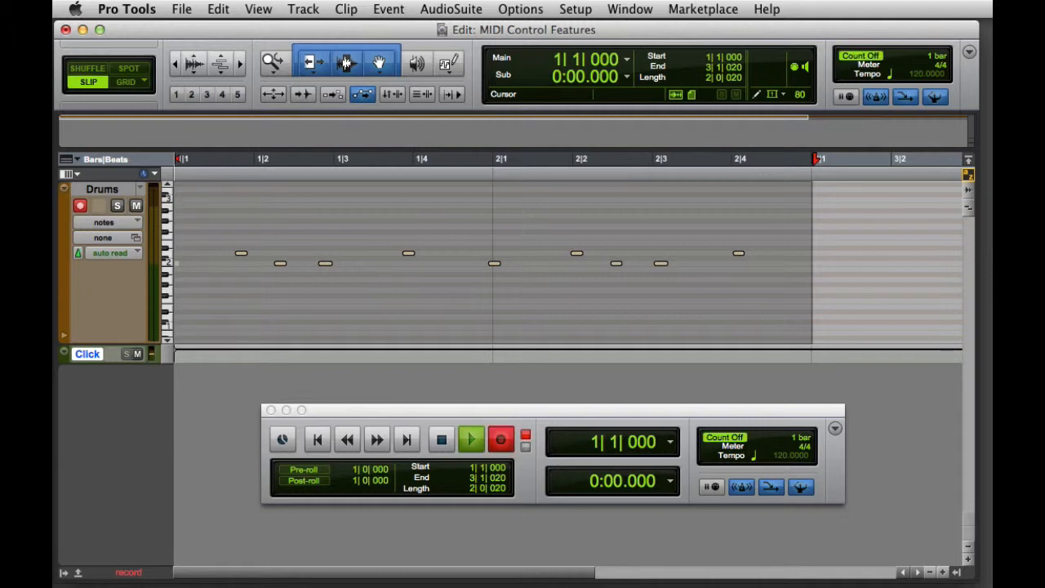
left_click(470, 439)
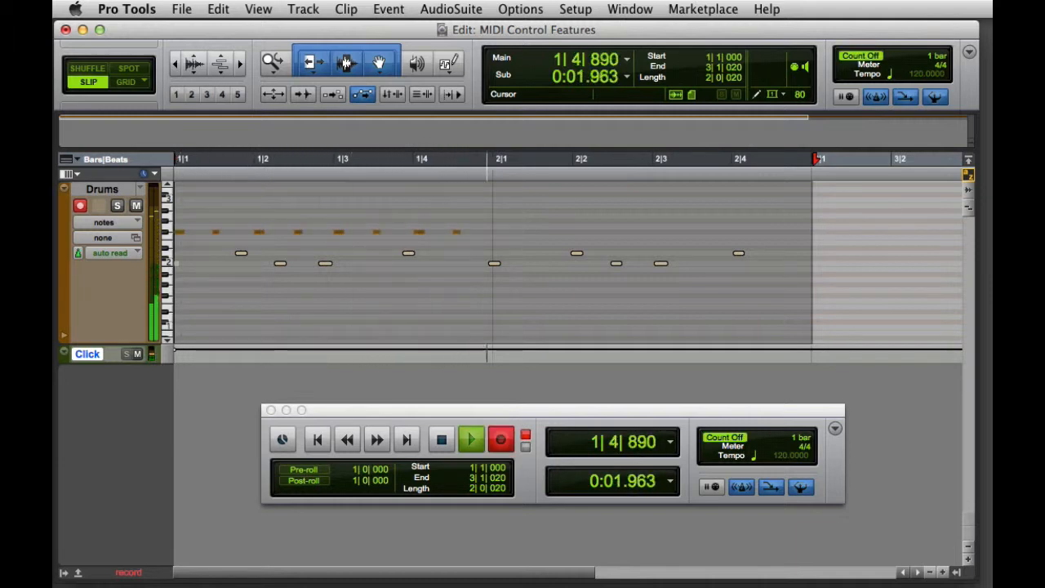
left_click(470, 439)
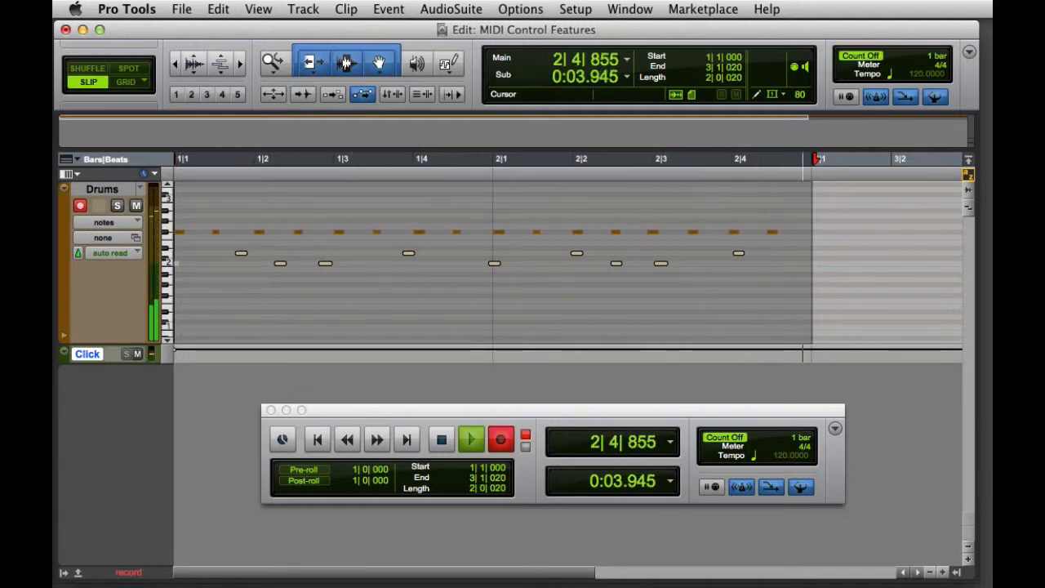
left_click(471, 439)
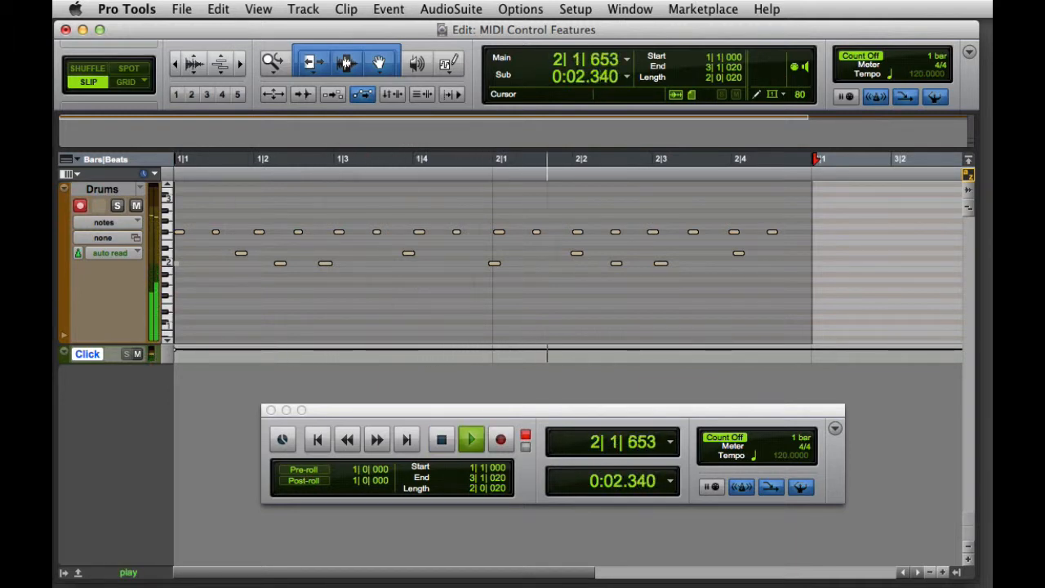
left_click(470, 440)
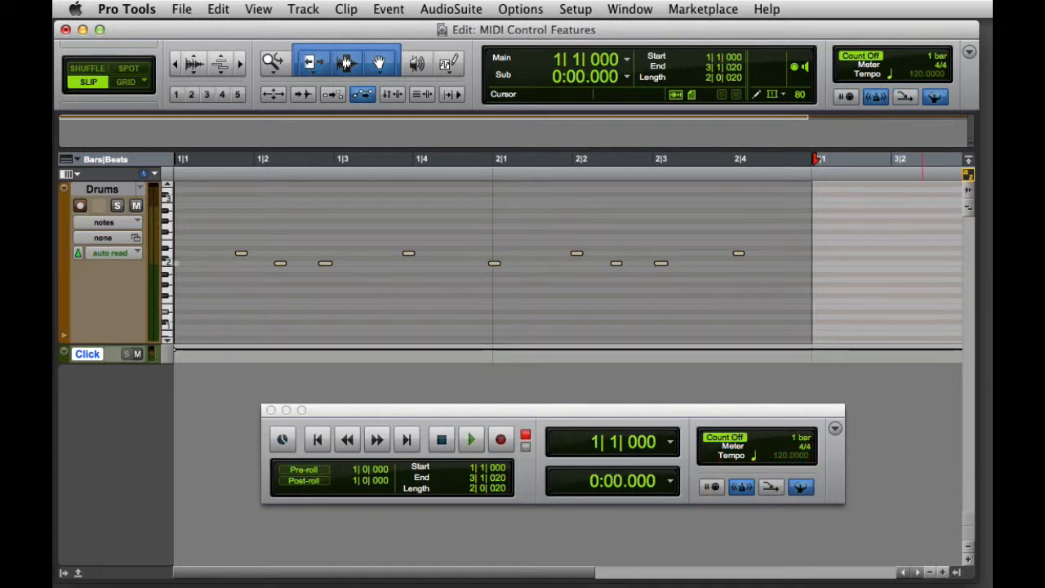
- Record a new steady single-pitch take over the two bars after the count-off
left_click(500, 439)
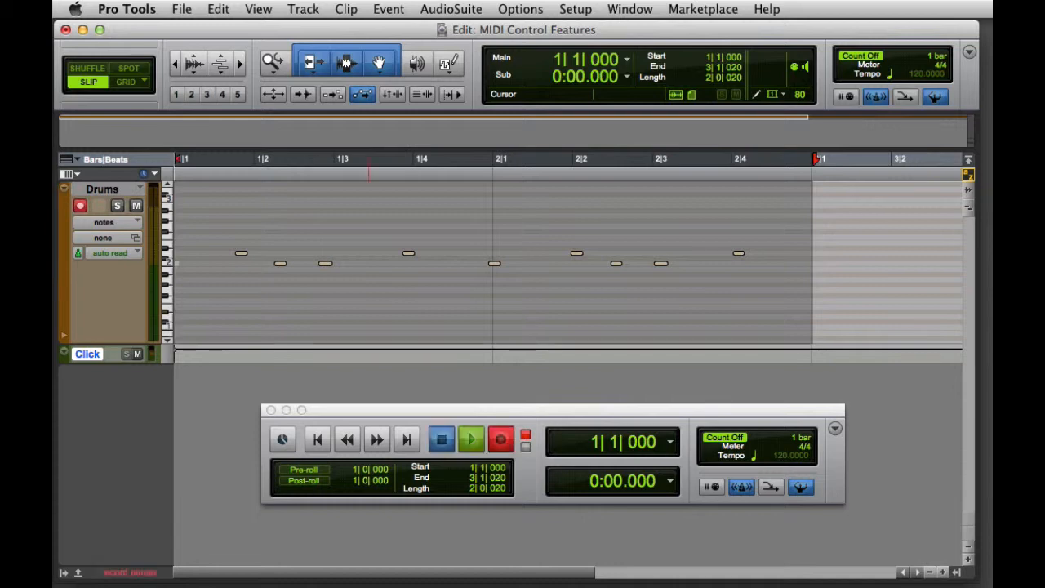
left_click(441, 440)
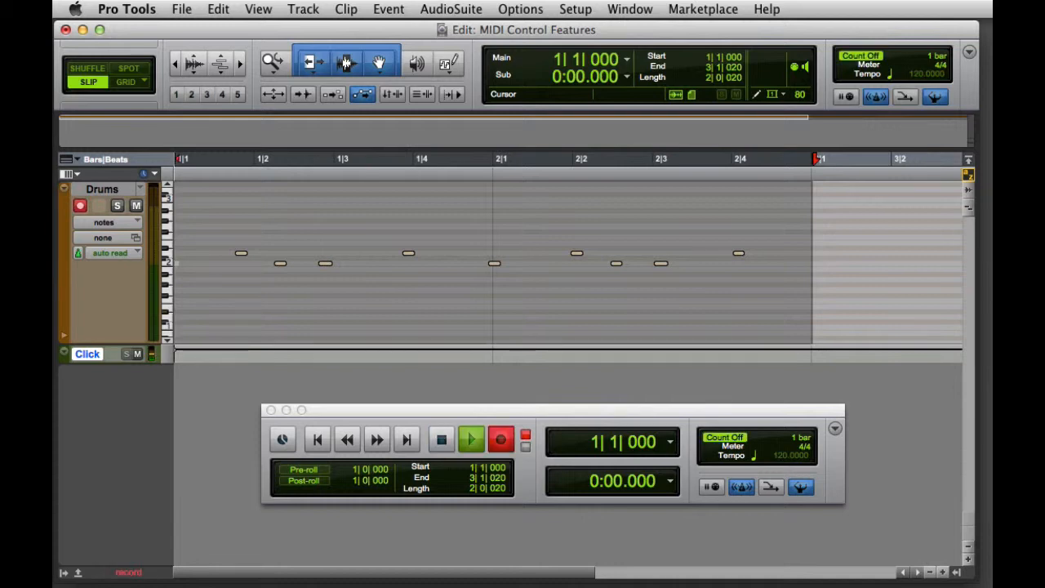
left_click(471, 439)
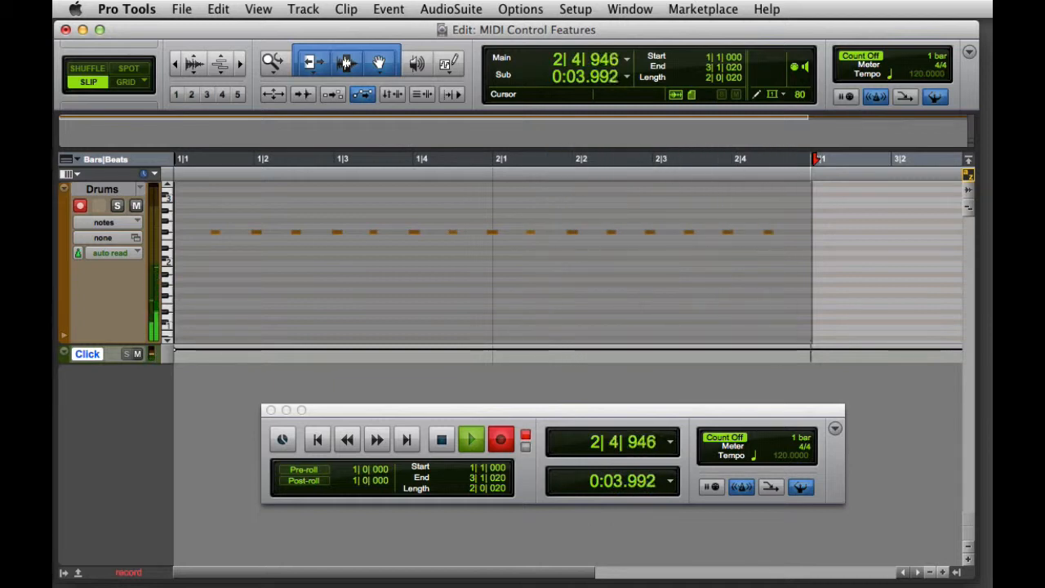
- Play back the new drum take from the start and stop it
left_click(470, 440)
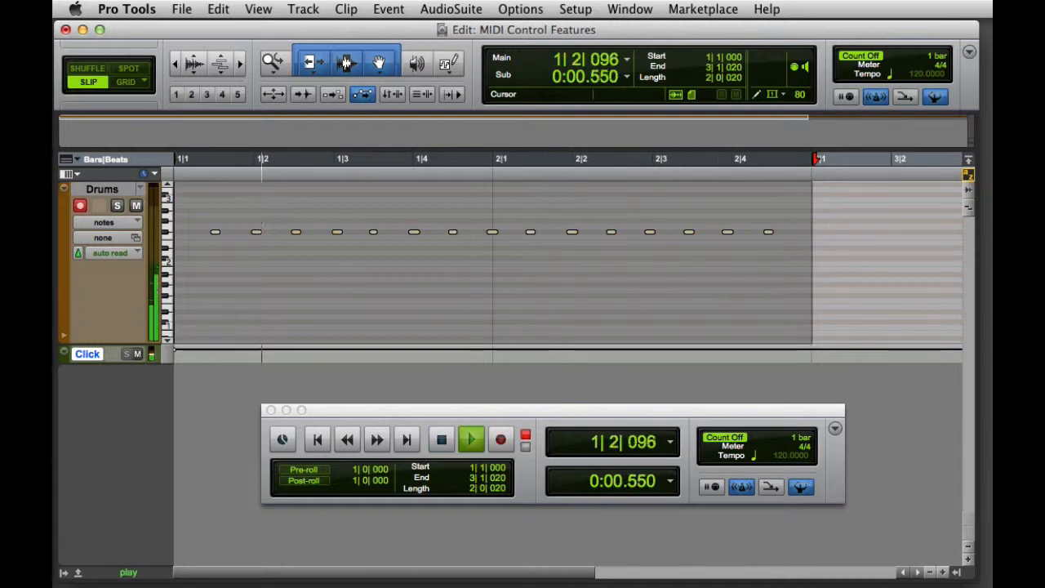
left_click(470, 440)
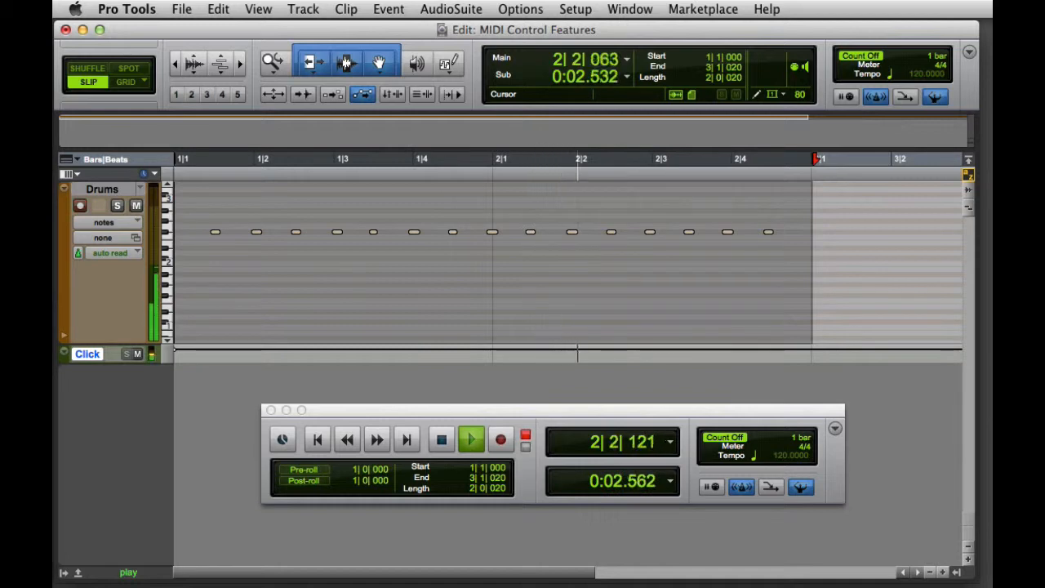
left_click(470, 439)
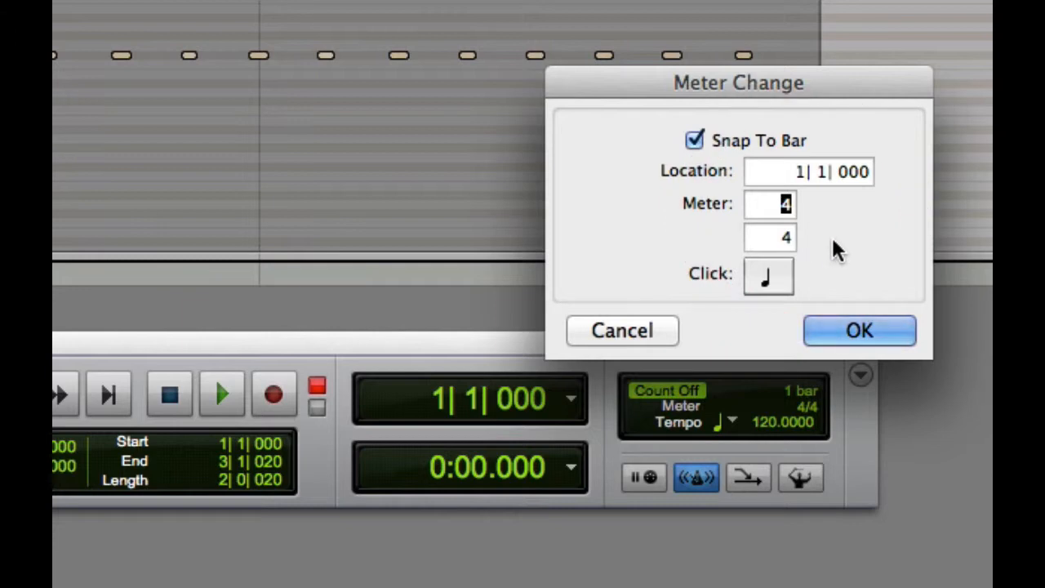
- Confirm the Meter Change dialog, keeping 4/4 at tempo 120
left_click(859, 330)
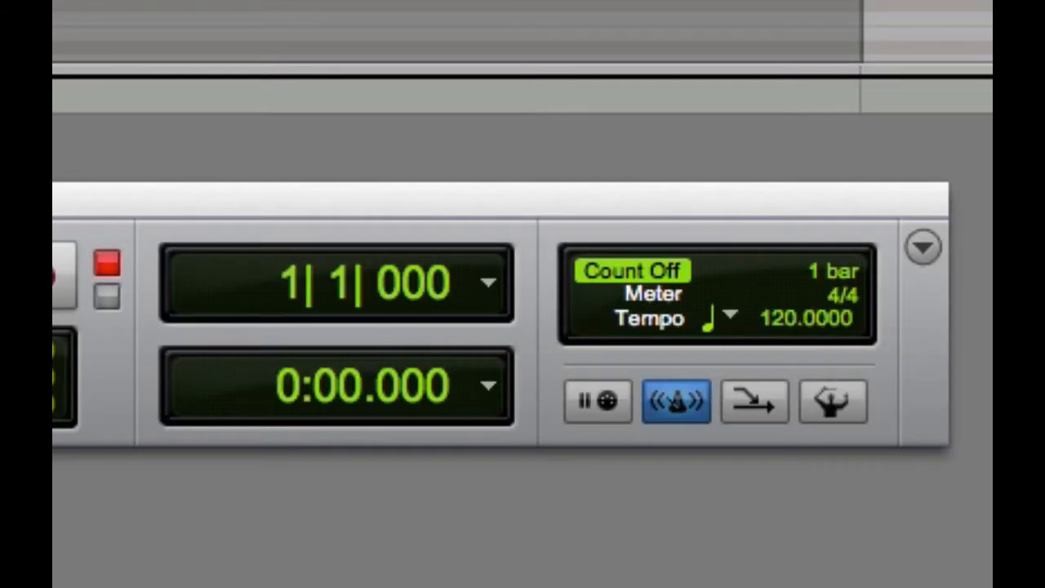